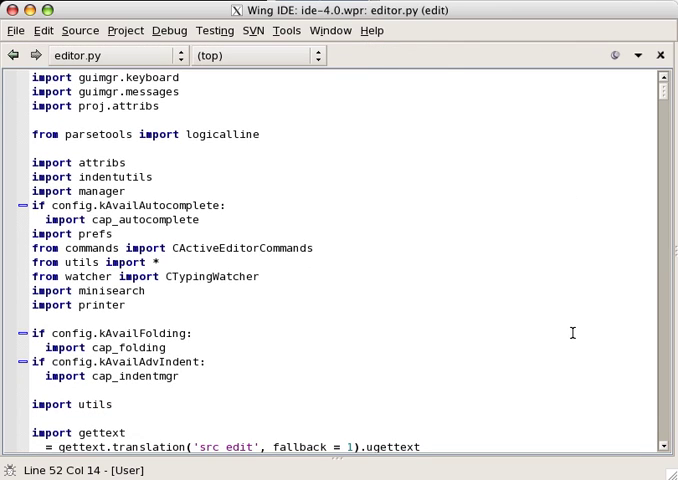
# Create a new empty untitled Python file from the File menu
pyautogui.click(16, 30)
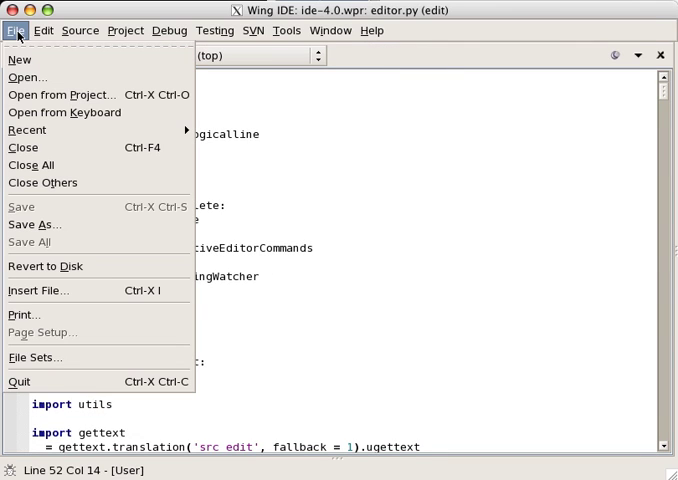
pyautogui.click(20, 60)
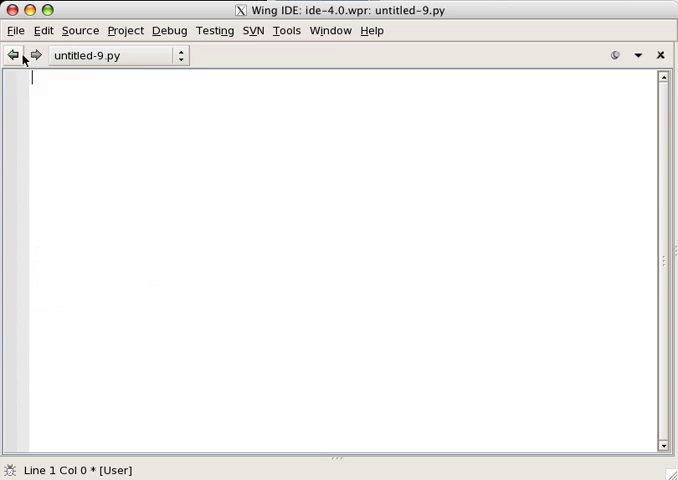
pyautogui.moveTo(592, 232)
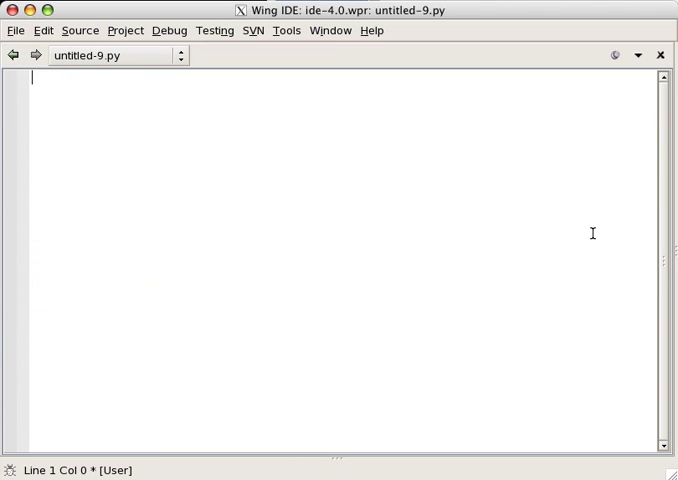
pyautogui.write('file')
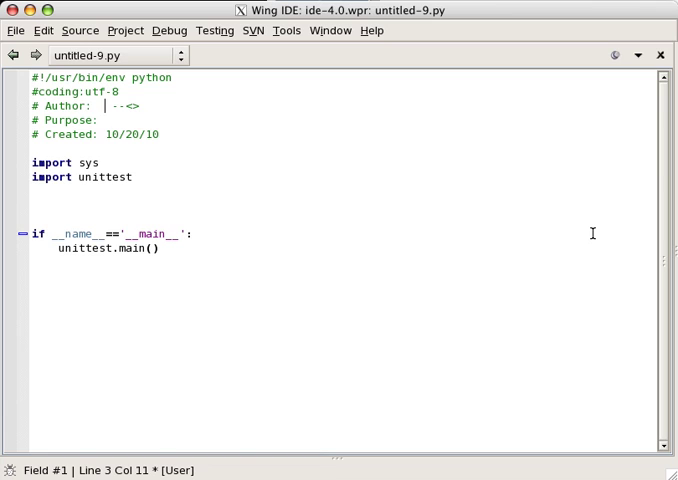
pyautogui.write('My Name')
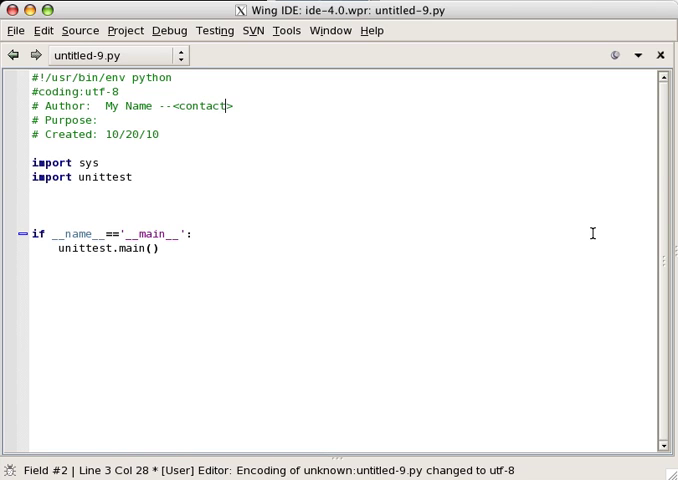
pyautogui.write('@test.com')
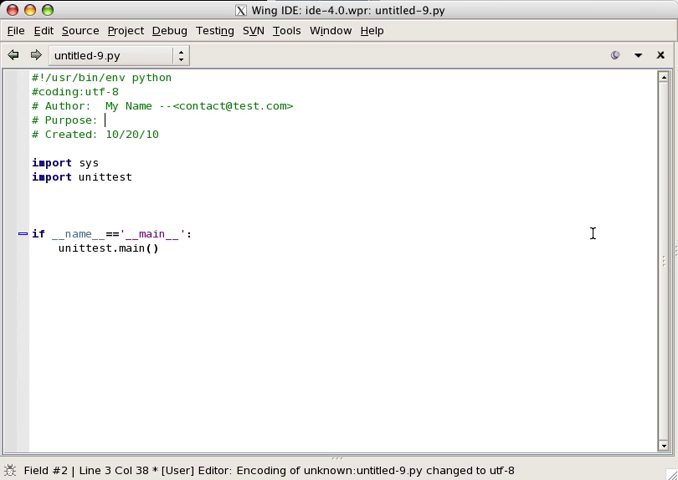
pyautogui.write('De')
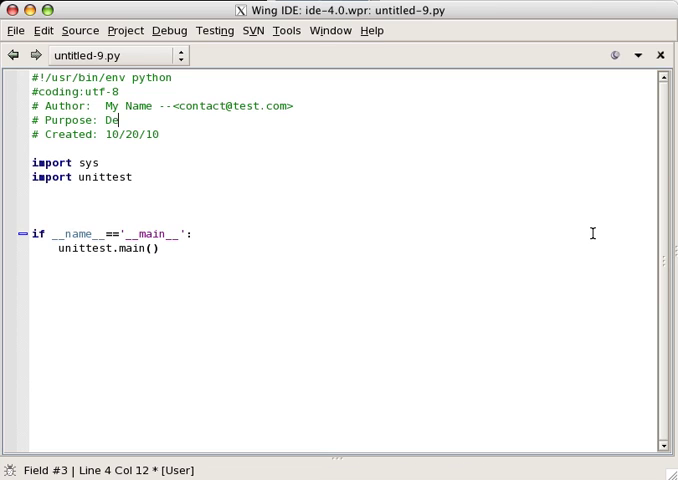
pyautogui.write('scription')
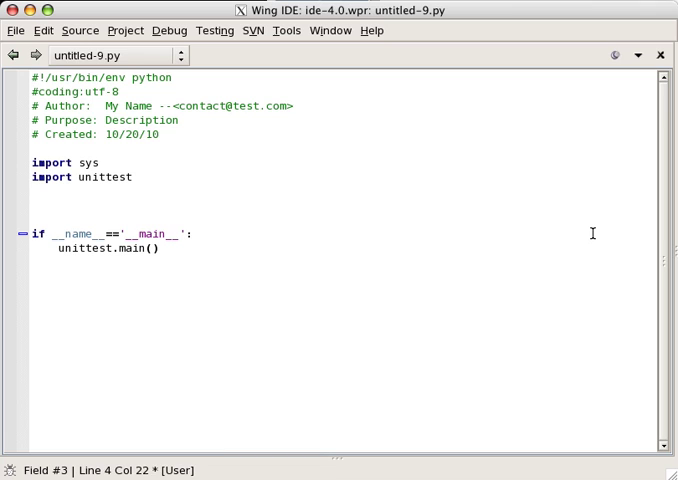
pyautogui.press('Escape')
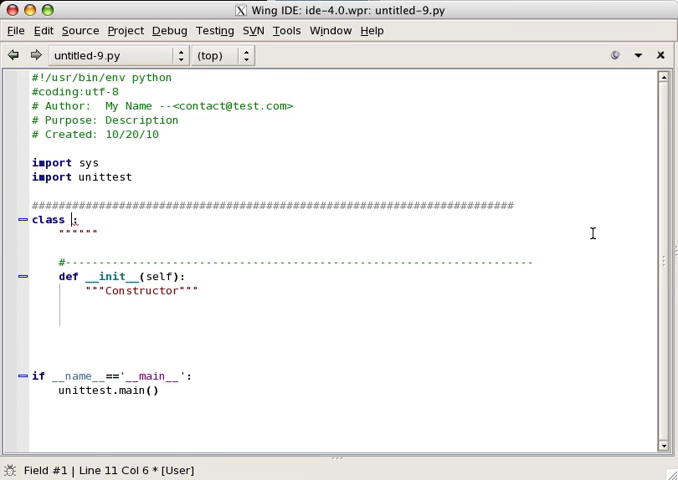
# Name the class MyClass, document it, and set self.x = 1 in __init__
pyautogui.write('MyClass')
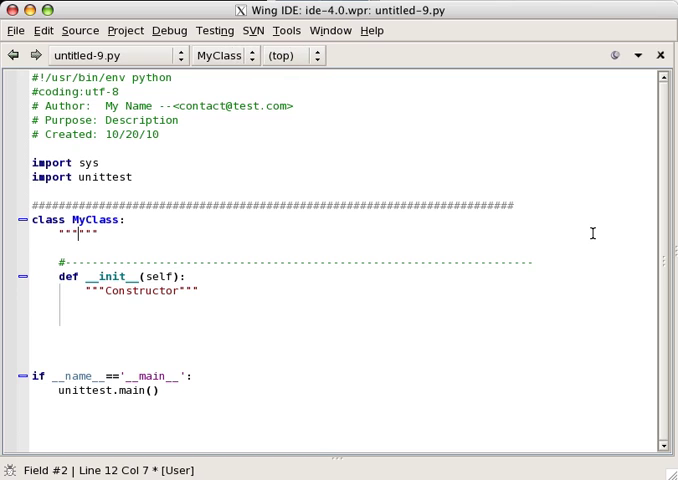
pyautogui.write('Documentation here')
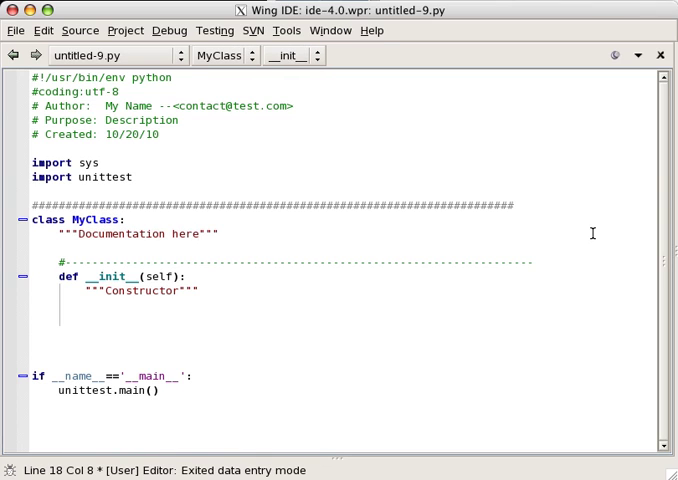
pyautogui.write('self.x')
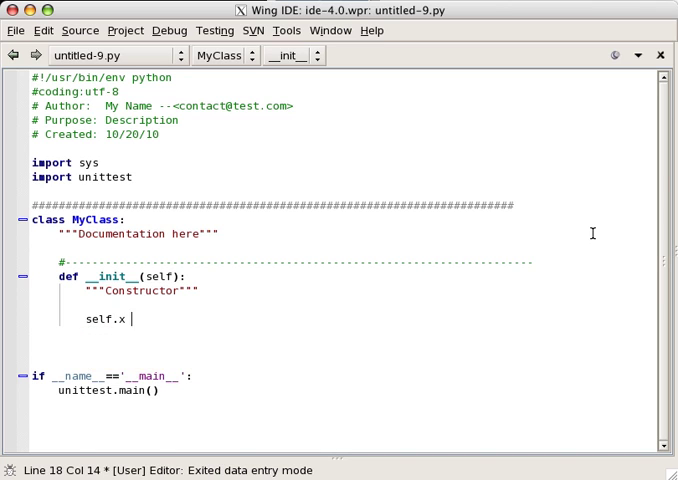
pyautogui.write('= 1')
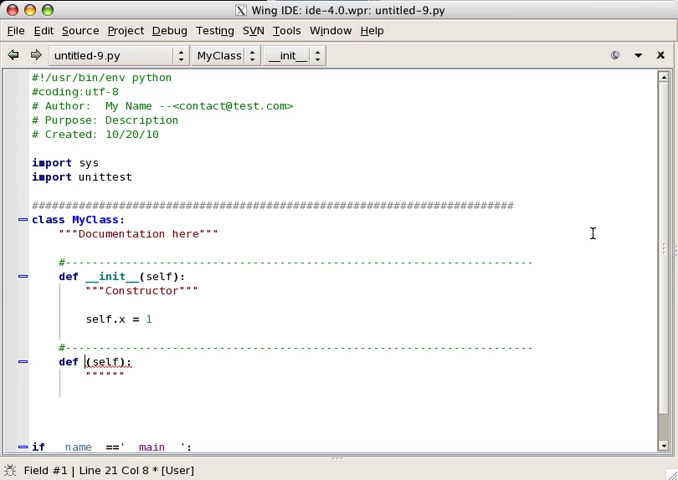
# Add a Method(self, a, b) with the docstring Testing
pyautogui.write('Method')
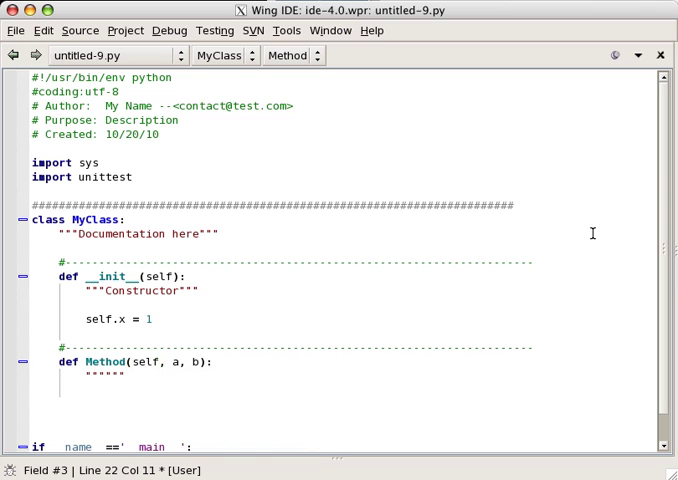
pyautogui.write('Testing')
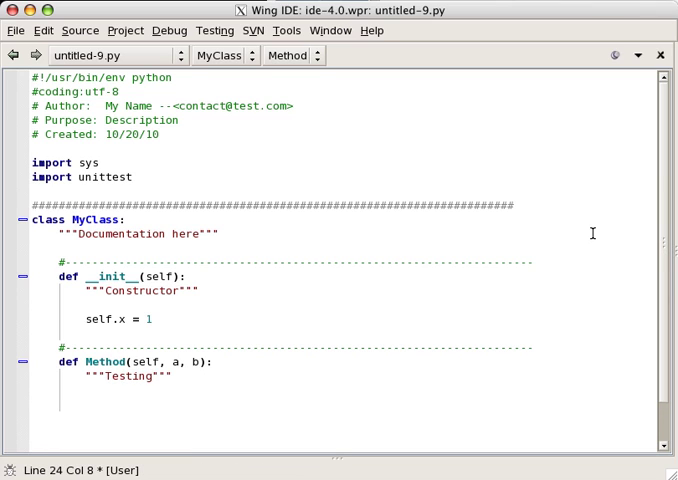
# Nest an embedded(x) function with a pass body inside Method, then start a new def
pyautogui.write('def ():')
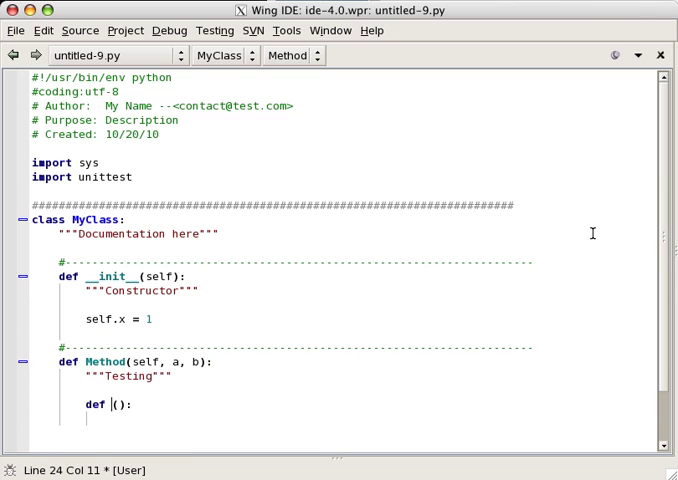
pyautogui.write('embedded')
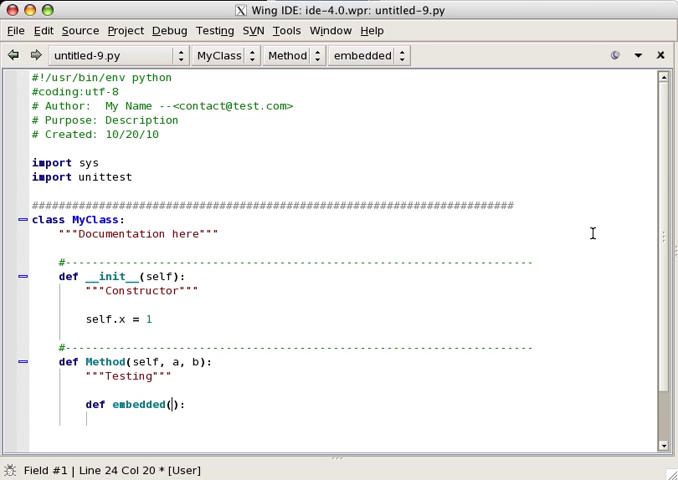
pyautogui.write('x')
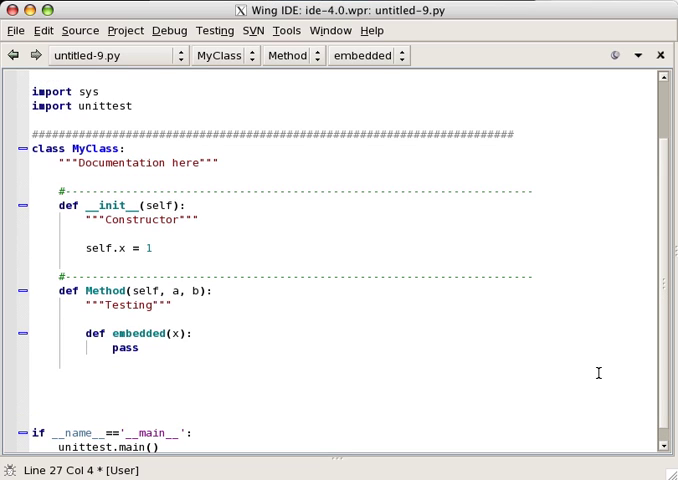
pyautogui.write('def ():')
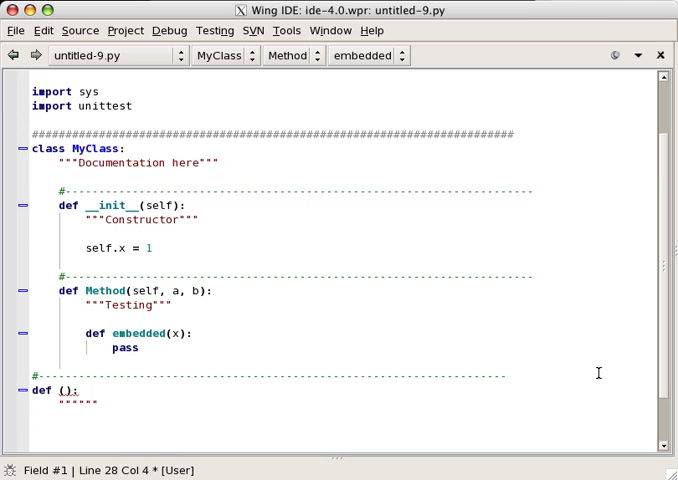
# Name the module-level function TopLevel(test) and begin typing clas on a fresh line
pyautogui.write('TopLevel')
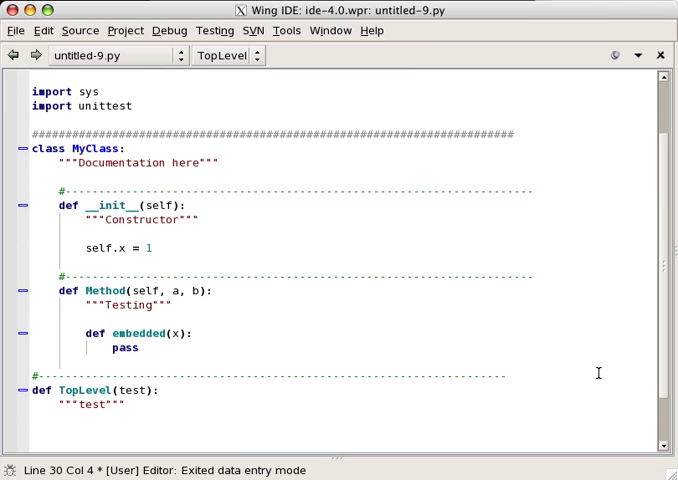
pyautogui.press('Return')
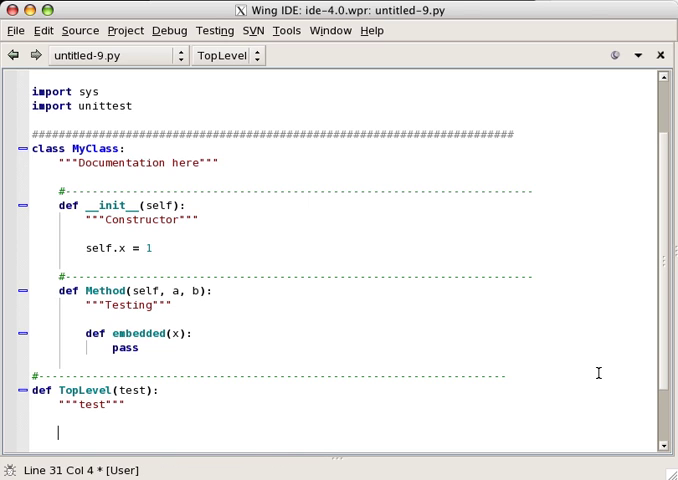
pyautogui.write('clas')
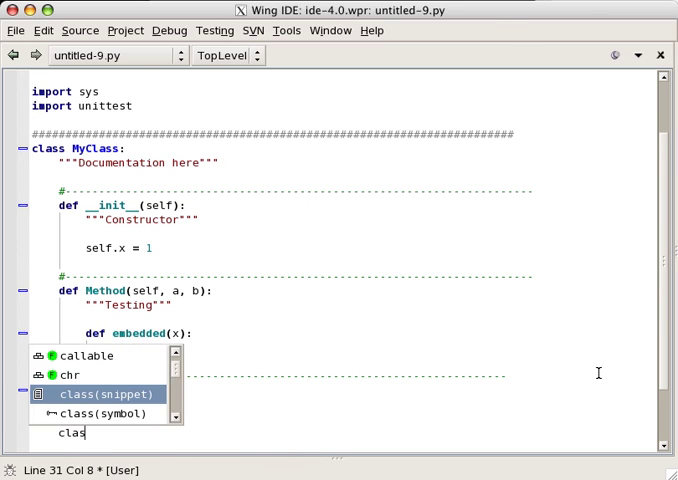